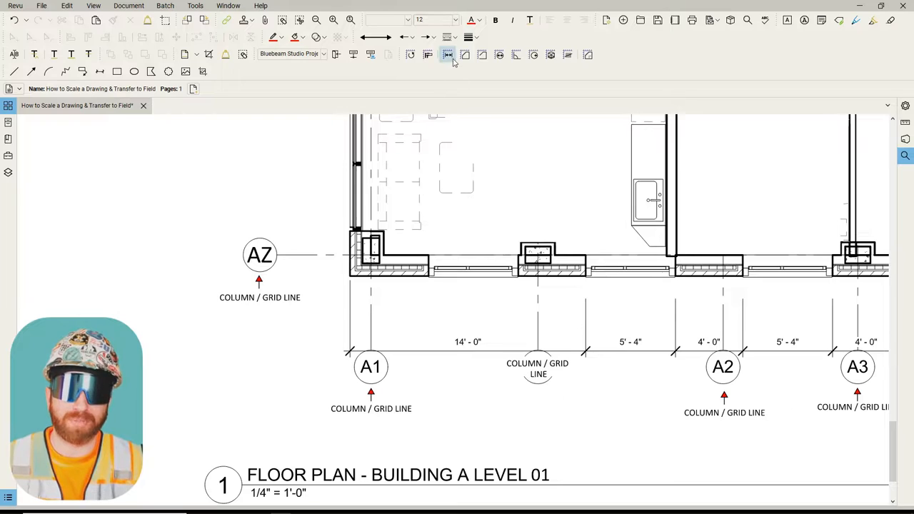
# Step: Activate the Length measurement tool and drag a test length across the Level 01 floor plan
pyautogui.click(448, 54)
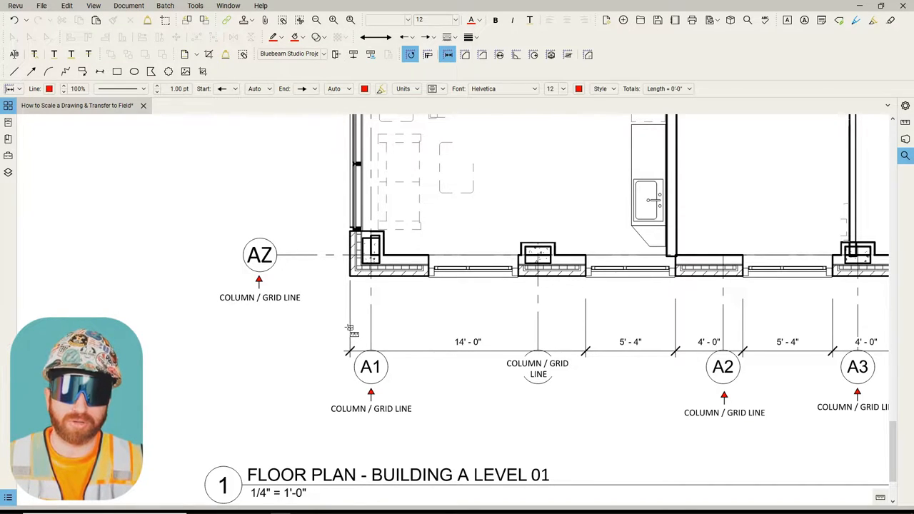
pyautogui.moveTo(350, 318); pyautogui.dragTo(586, 318)
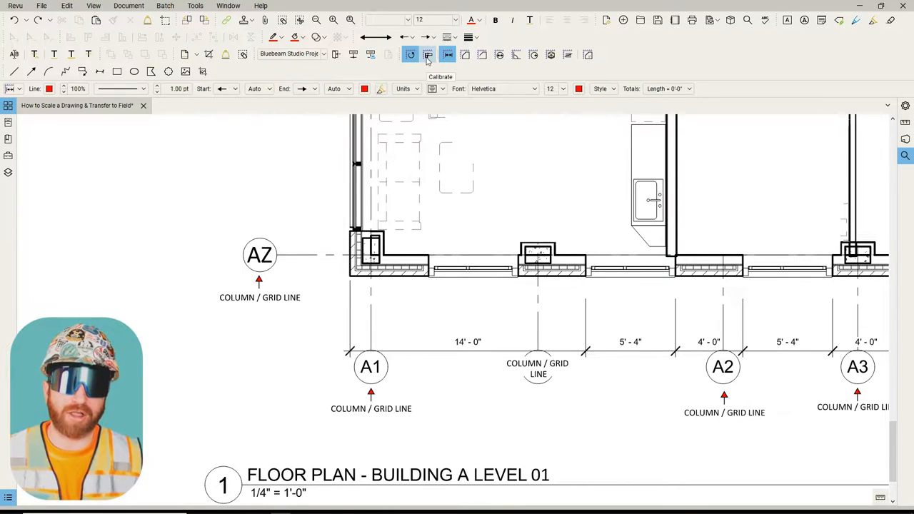
# Step: Calibrate the page scale so the dimensioned bay after gridline A1 equals 14'-0"
pyautogui.click(427, 54)
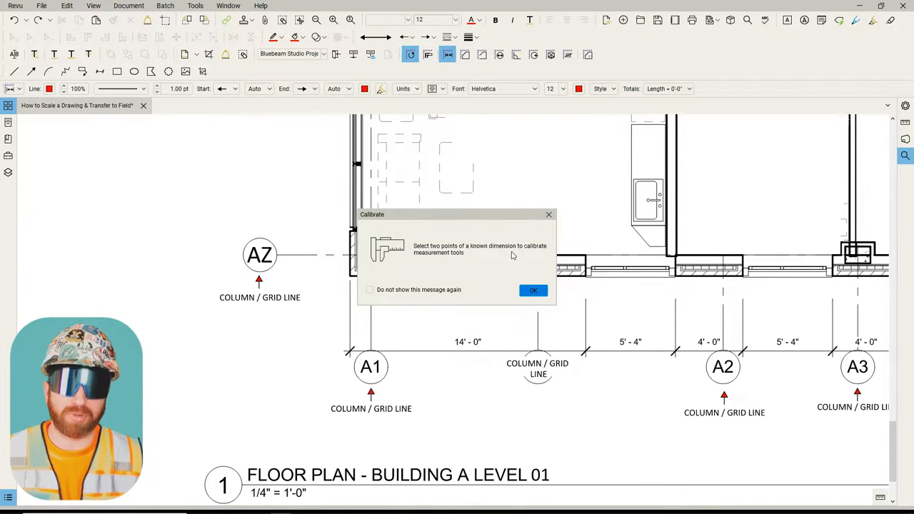
pyautogui.moveTo(535, 260)
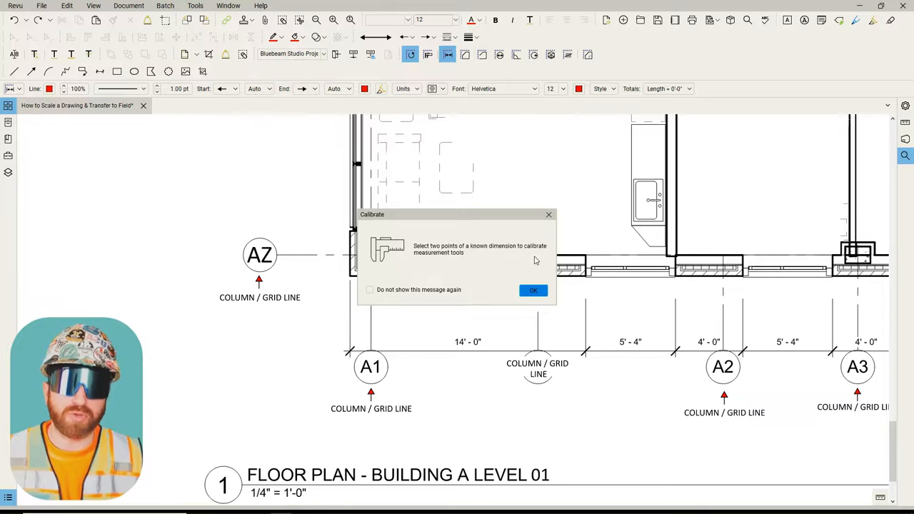
pyautogui.click(533, 290)
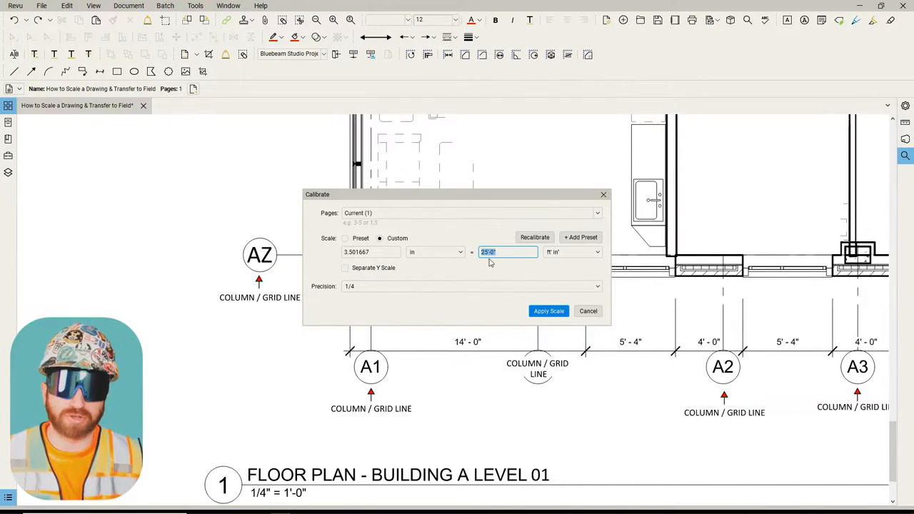
pyautogui.write('14\'-0"')
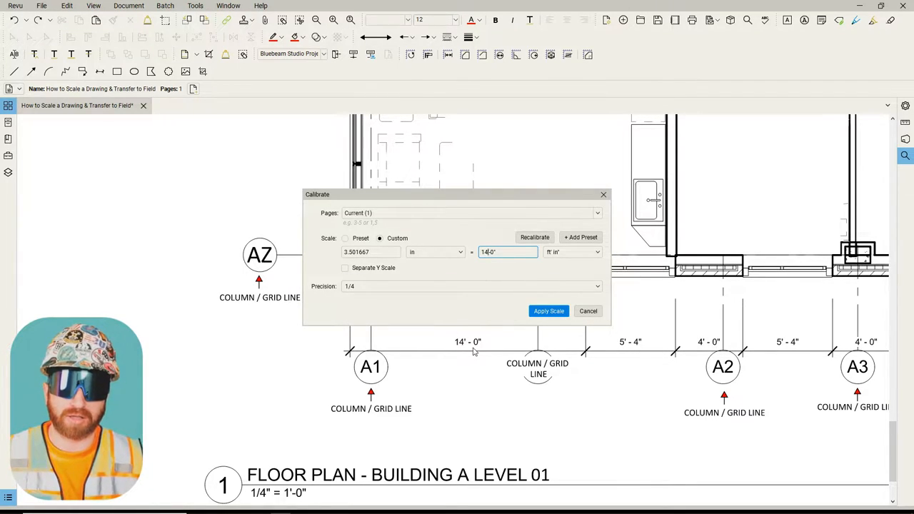
pyautogui.click(549, 311)
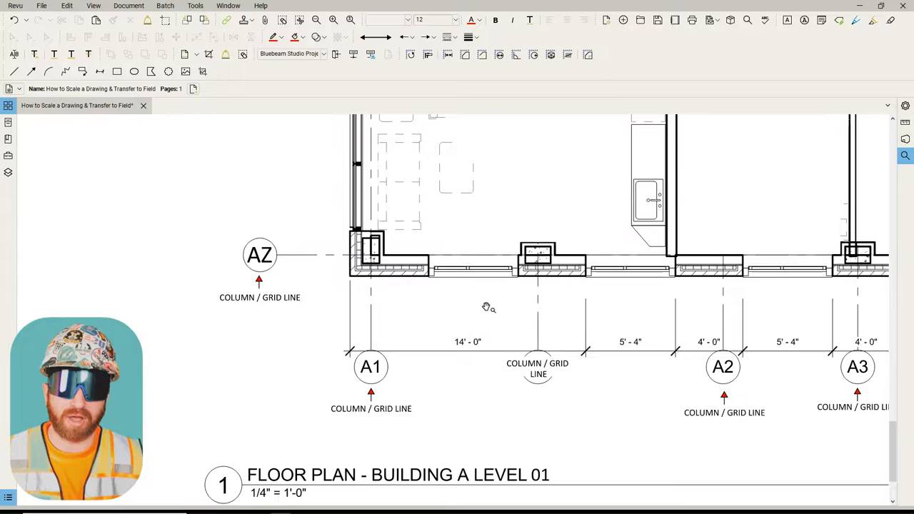
pyautogui.moveTo(448, 55)
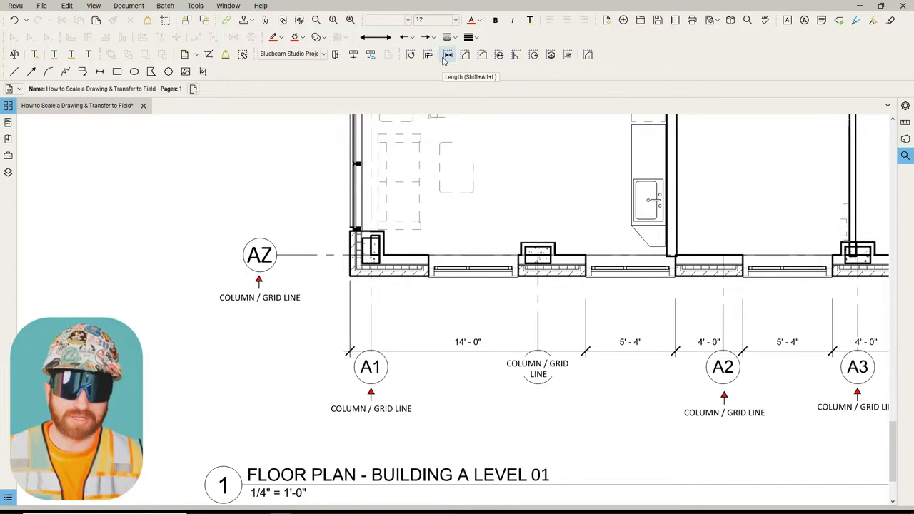
# Step: Measure the first grid bay after A1 to confirm it reads 14'-0"
pyautogui.click(448, 54)
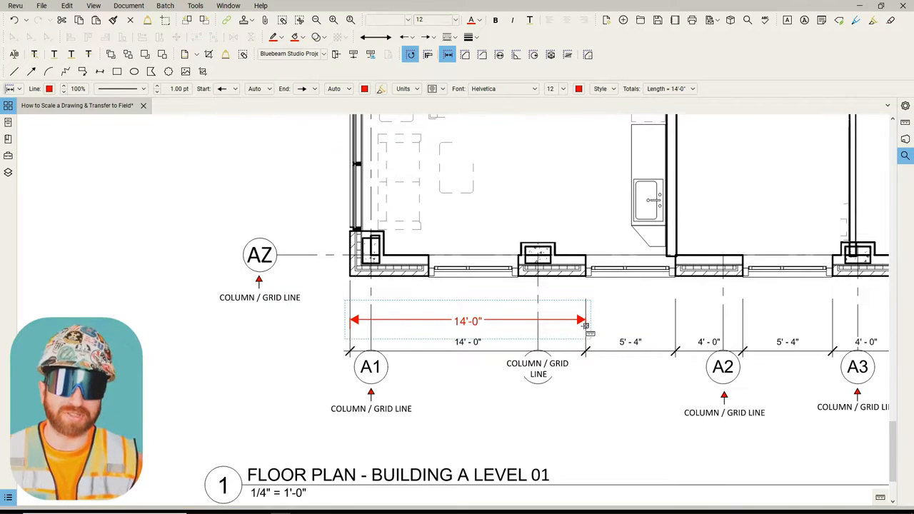
pyautogui.moveTo(371, 211); pyautogui.dragTo(611, 211)
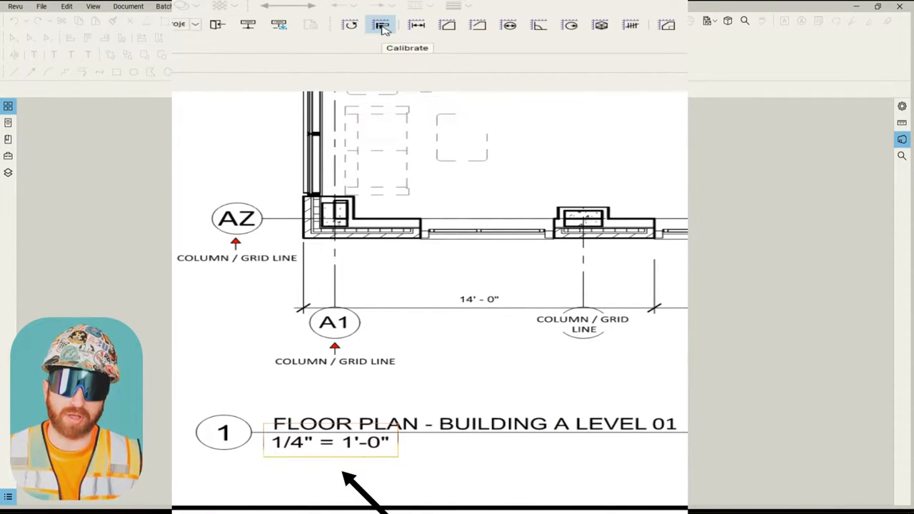
# Step: Recalibrate the floor plan, entering 1/4 for the 1/4" = 1'-0" scale
pyautogui.click(381, 24)
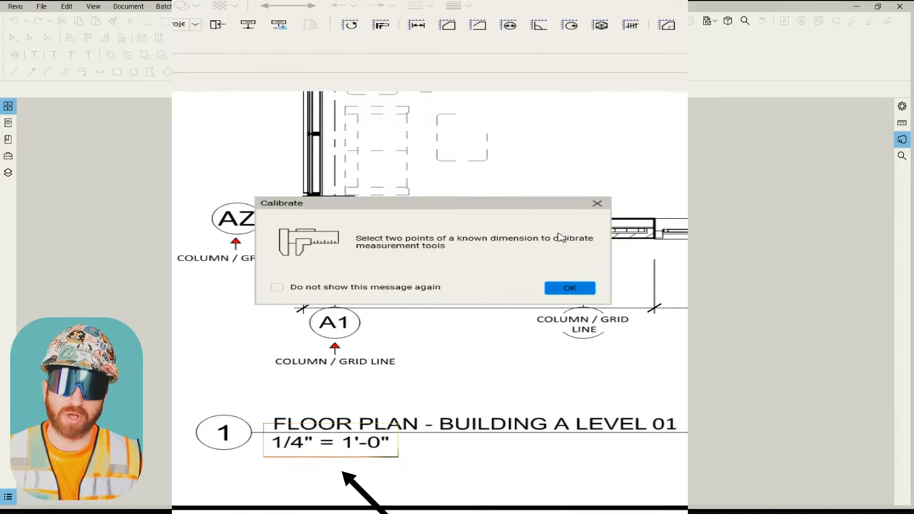
pyautogui.click(569, 287)
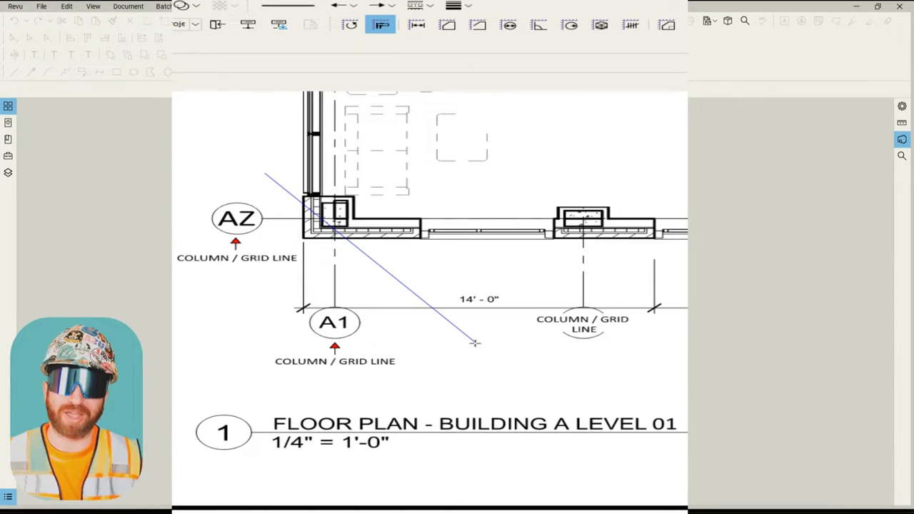
pyautogui.click(380, 24)
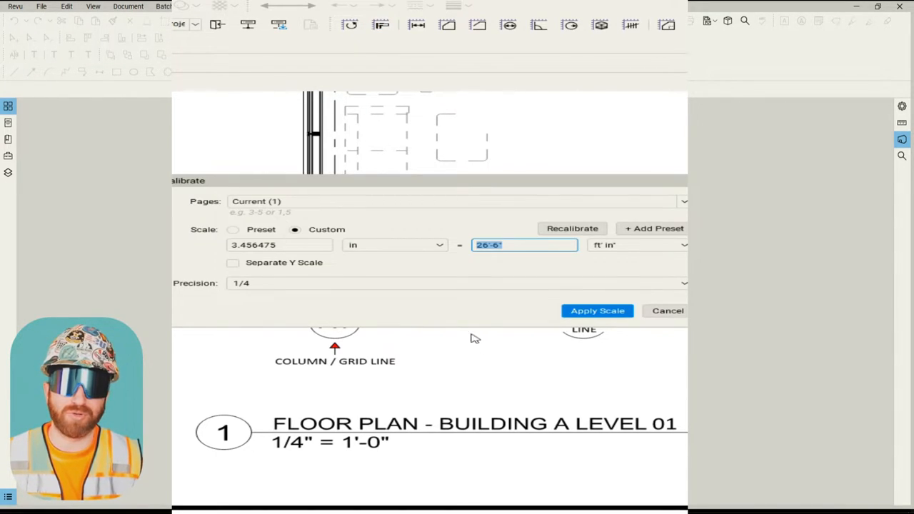
pyautogui.write('1/4')
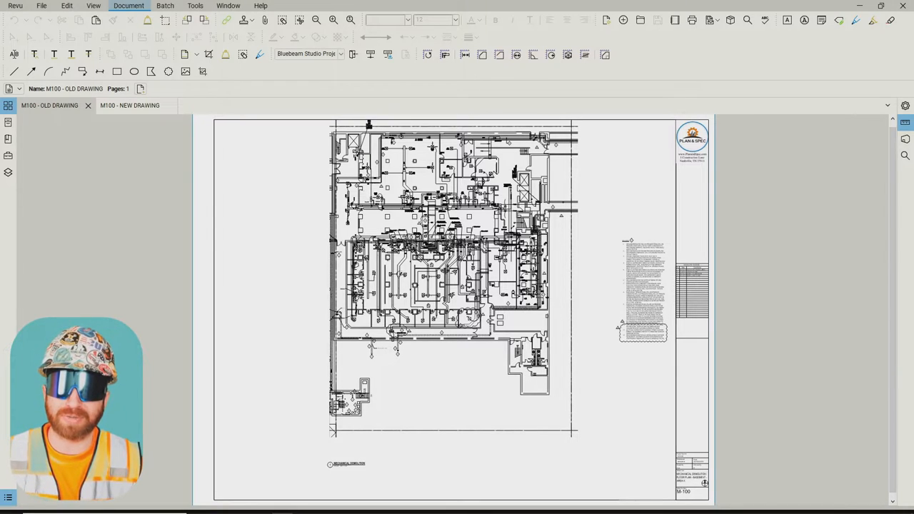
# Step: Overlay the old and new M100 drawings, recolouring the OLD DRAWING layer cyan
pyautogui.click(128, 6)
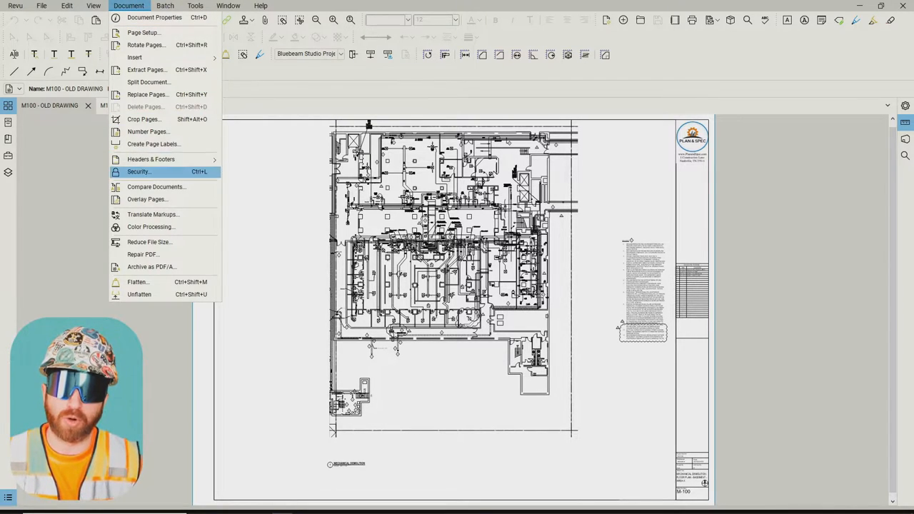
pyautogui.click(148, 200)
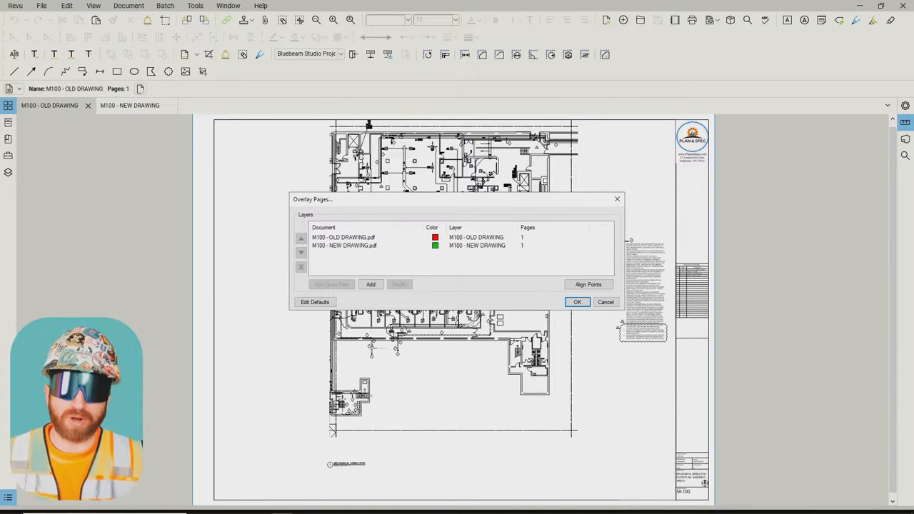
pyautogui.click(371, 284)
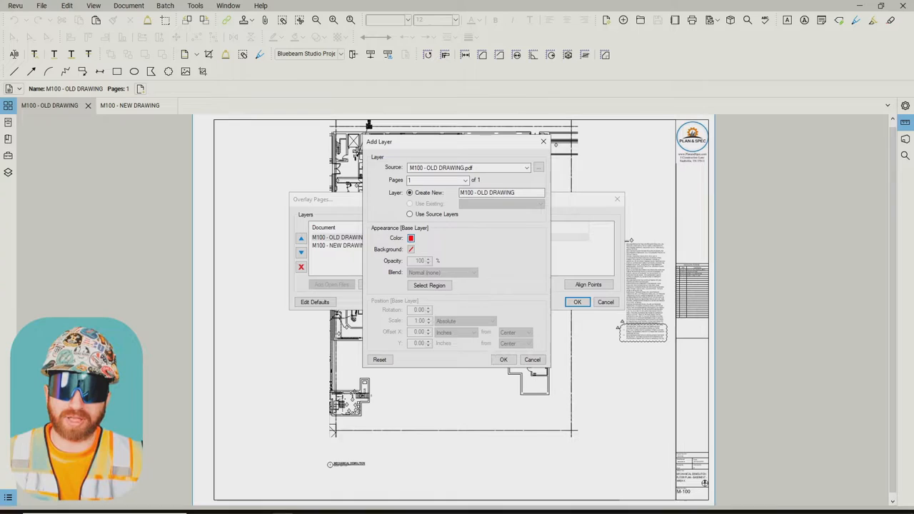
pyautogui.click(411, 238)
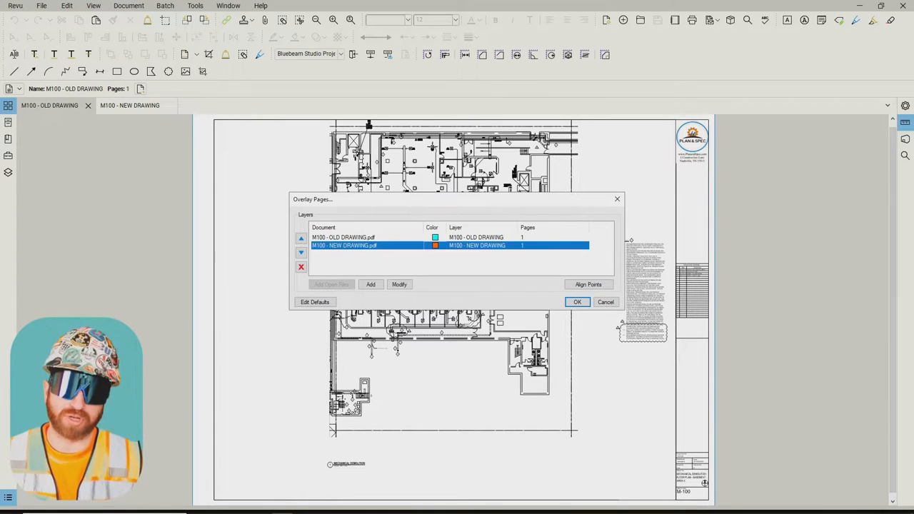
pyautogui.click(577, 301)
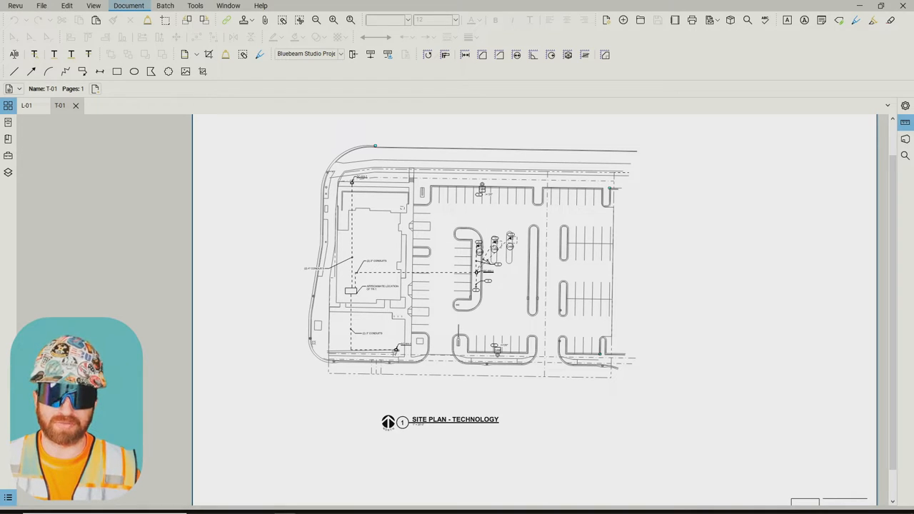
# Step: Overlay L-01 onto T-01 with the L-01 layer in black, and start Align Points
pyautogui.click(128, 6)
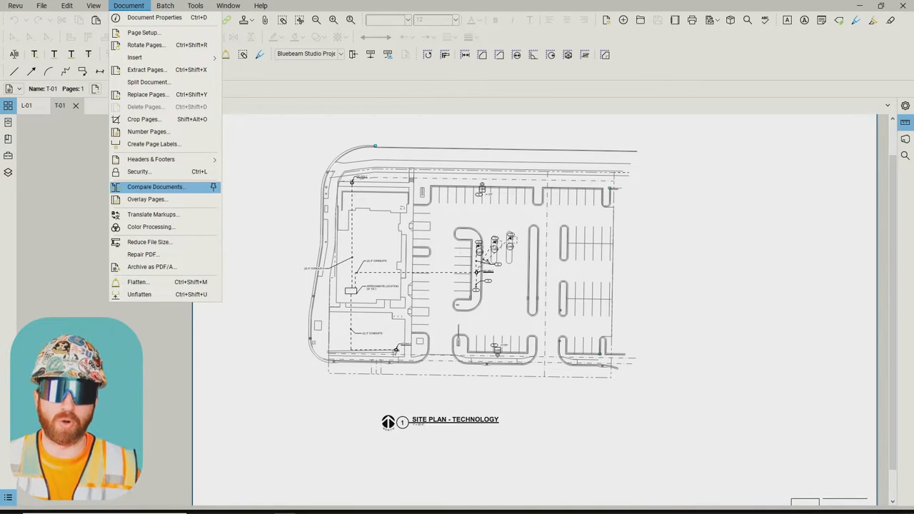
pyautogui.click(146, 199)
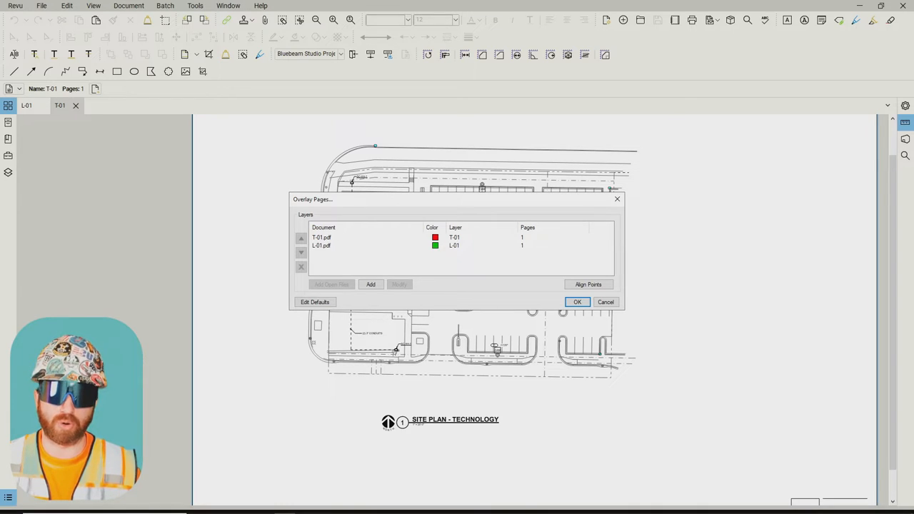
pyautogui.click(350, 245)
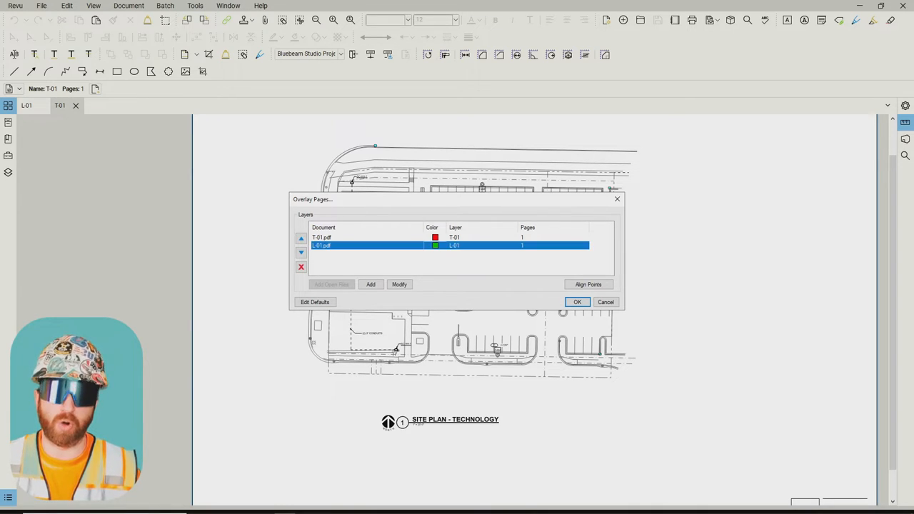
pyautogui.click(399, 285)
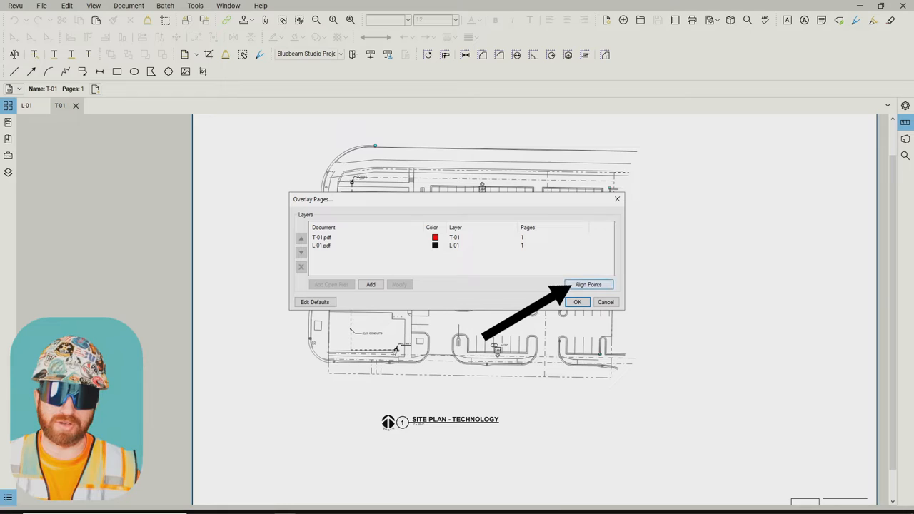
pyautogui.click(589, 284)
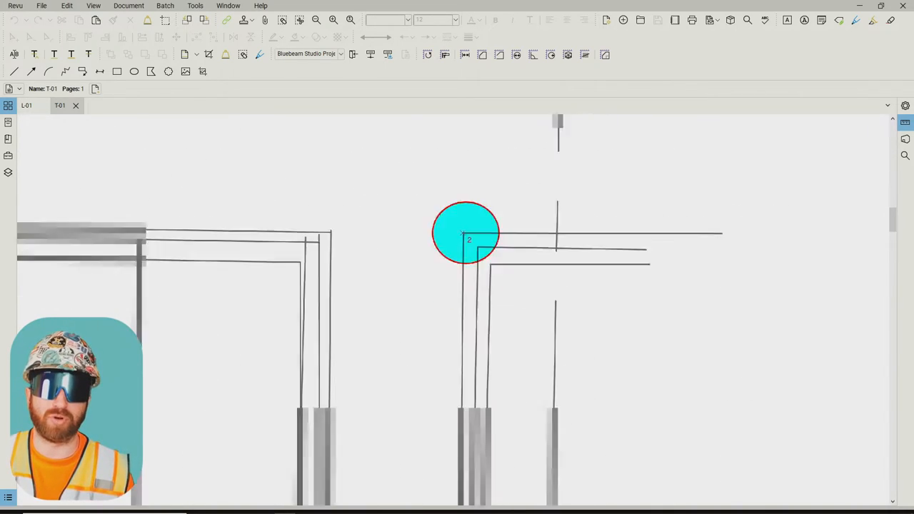
# Step: Place an alignment point on the matching corner of the site plans
pyautogui.click(27, 105)
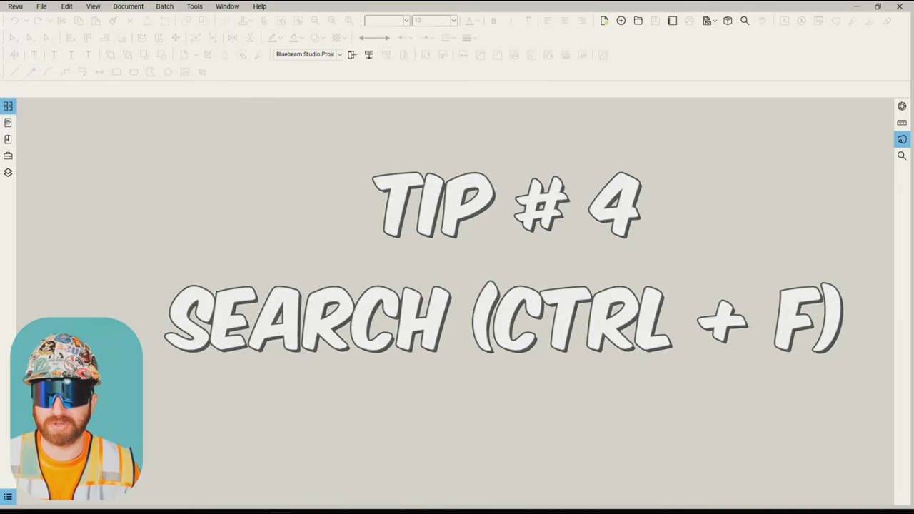
# Step: Search the current document for 'drain', then paste the toilet rooms detail into a new document
pyautogui.press('ctrl+f')
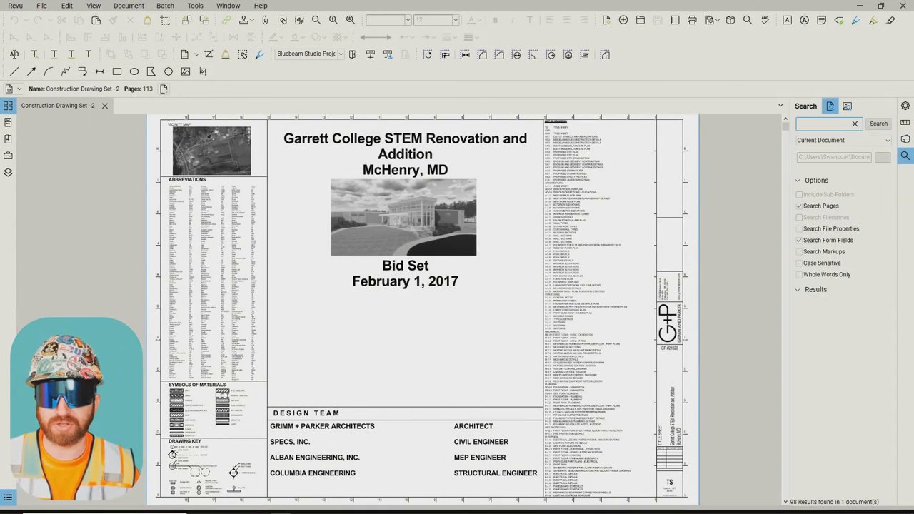
pyautogui.write('drain')
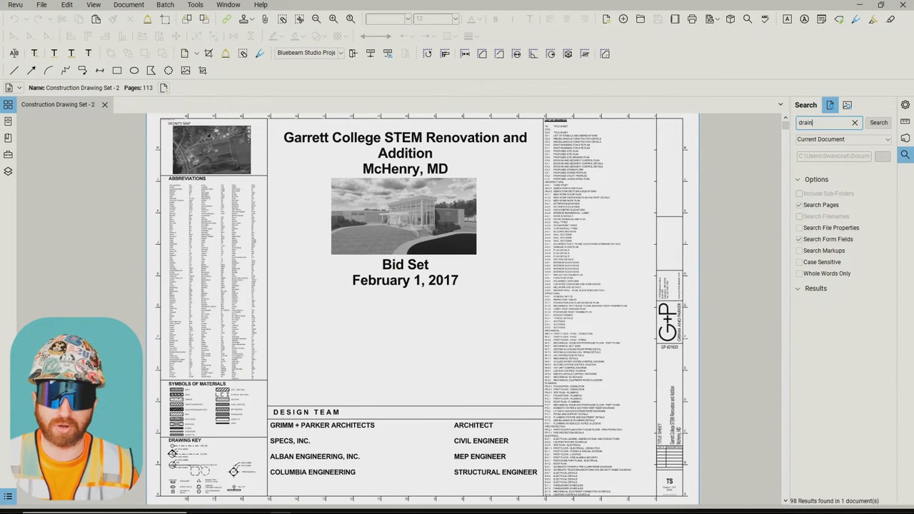
pyautogui.click(843, 139)
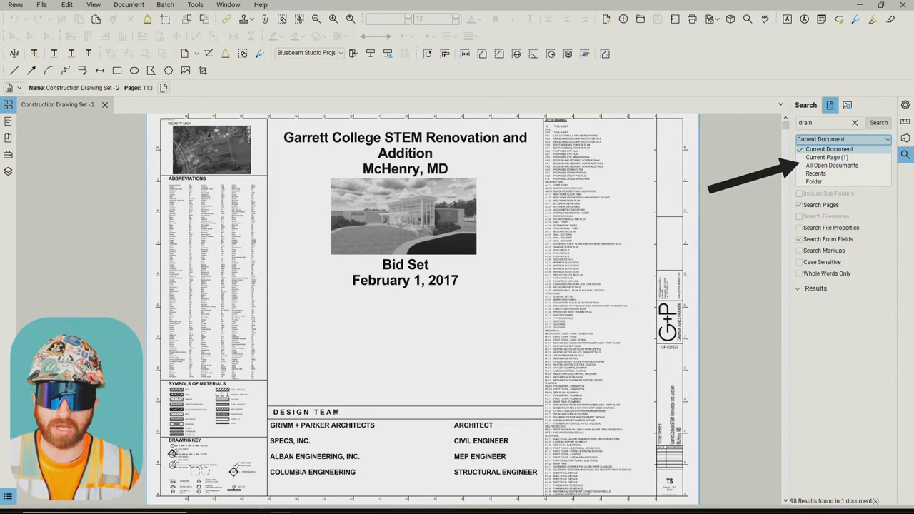
pyautogui.click(878, 122)
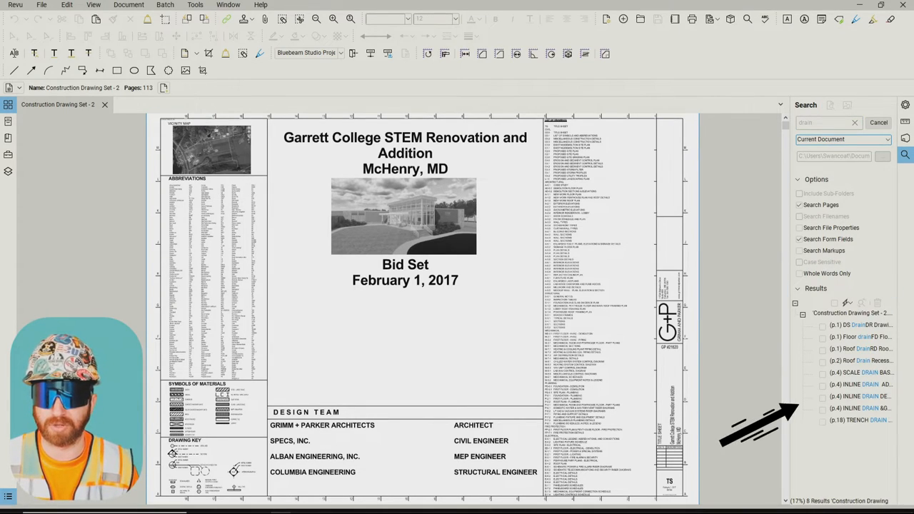
pyautogui.click(854, 420)
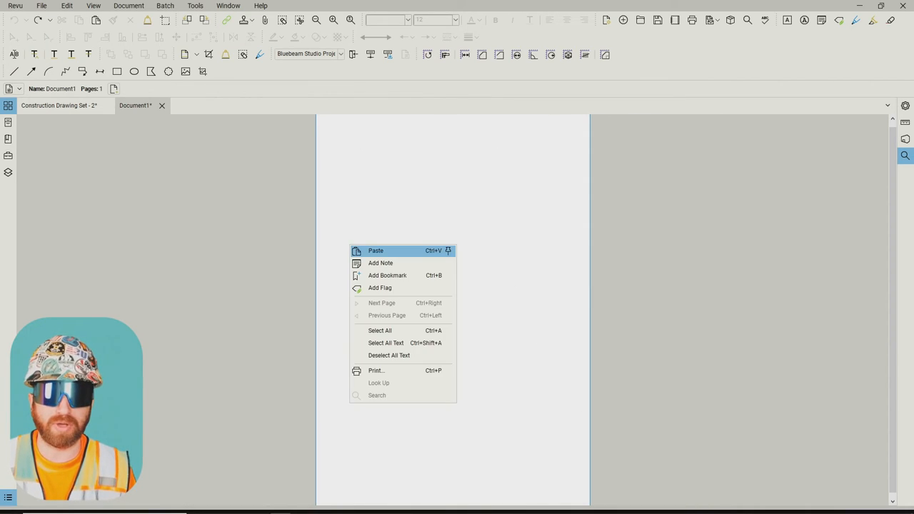
pyautogui.click(376, 251)
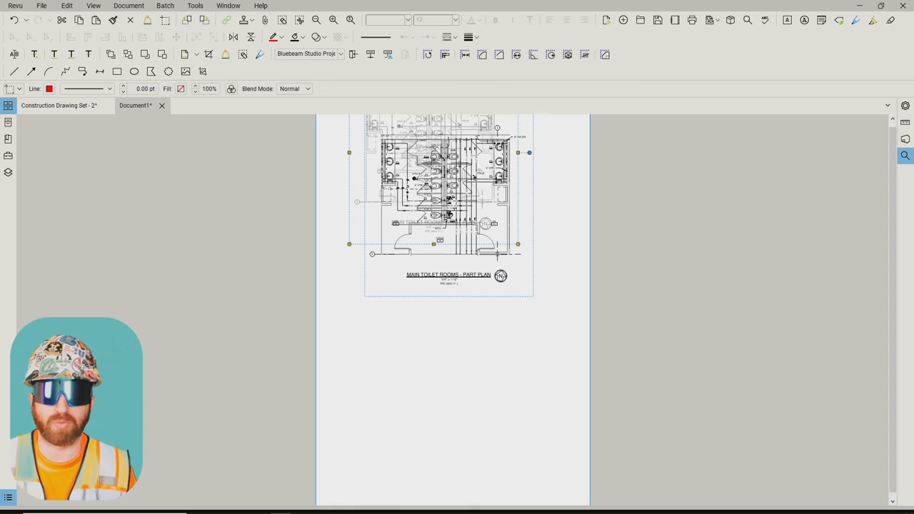